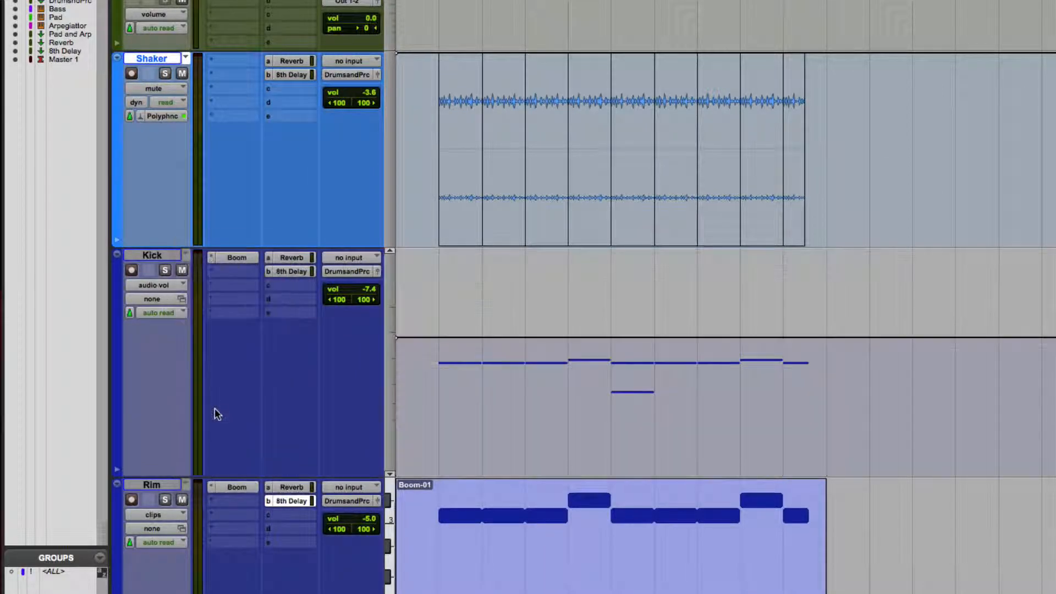
Step: Switch the Shaker track view to show its volume automation line
left_click(153, 88)
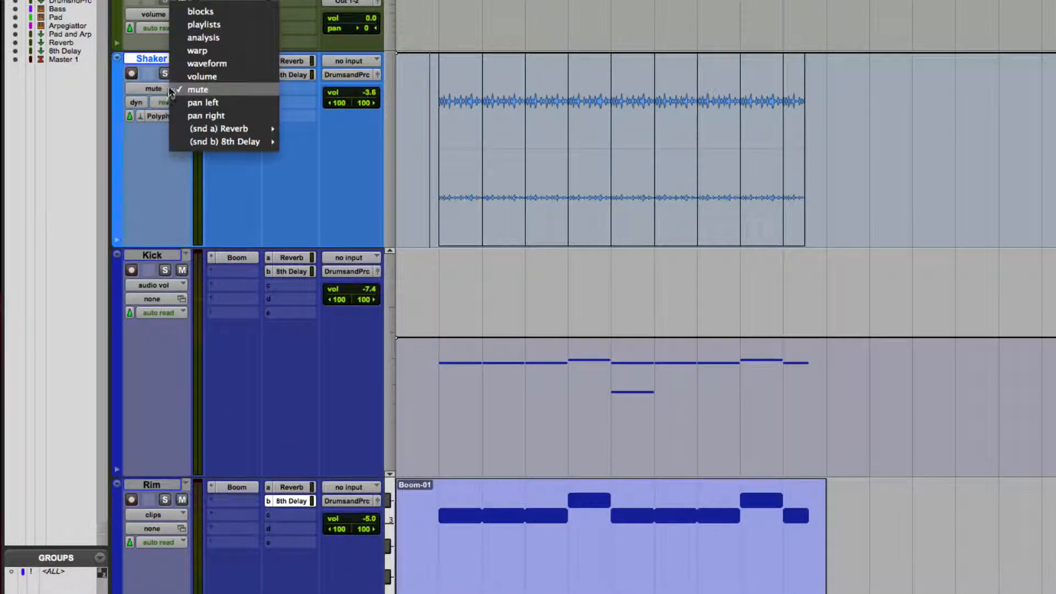
left_click(201, 76)
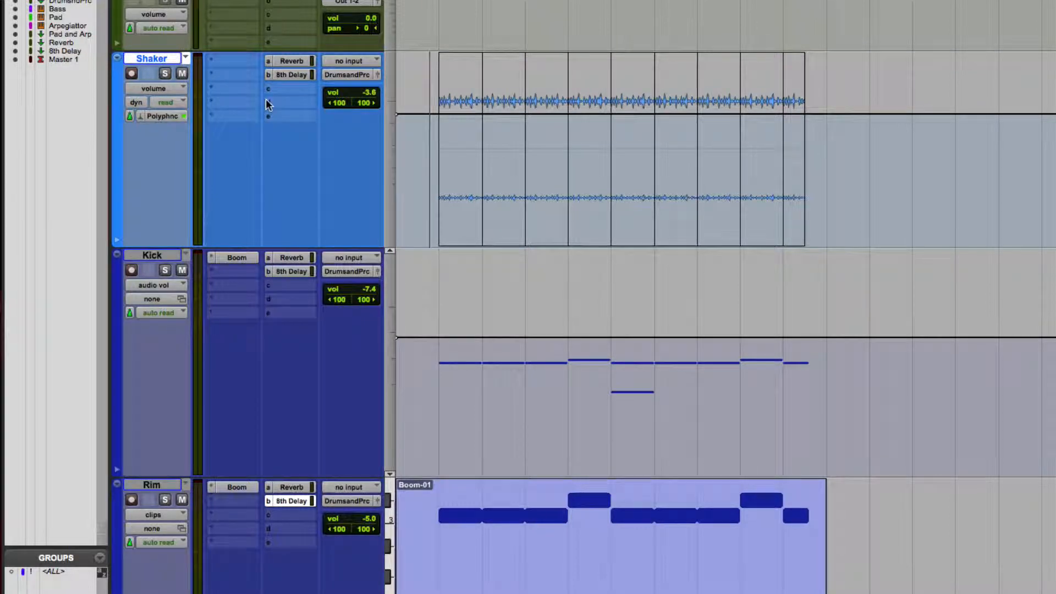
mouse_move(268, 107)
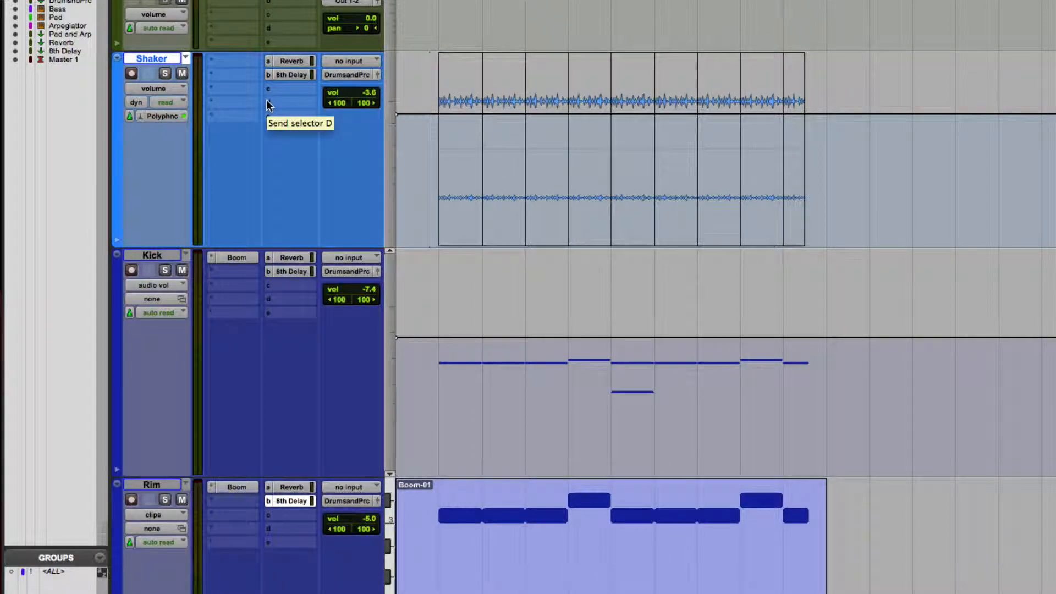
left_click(267, 102)
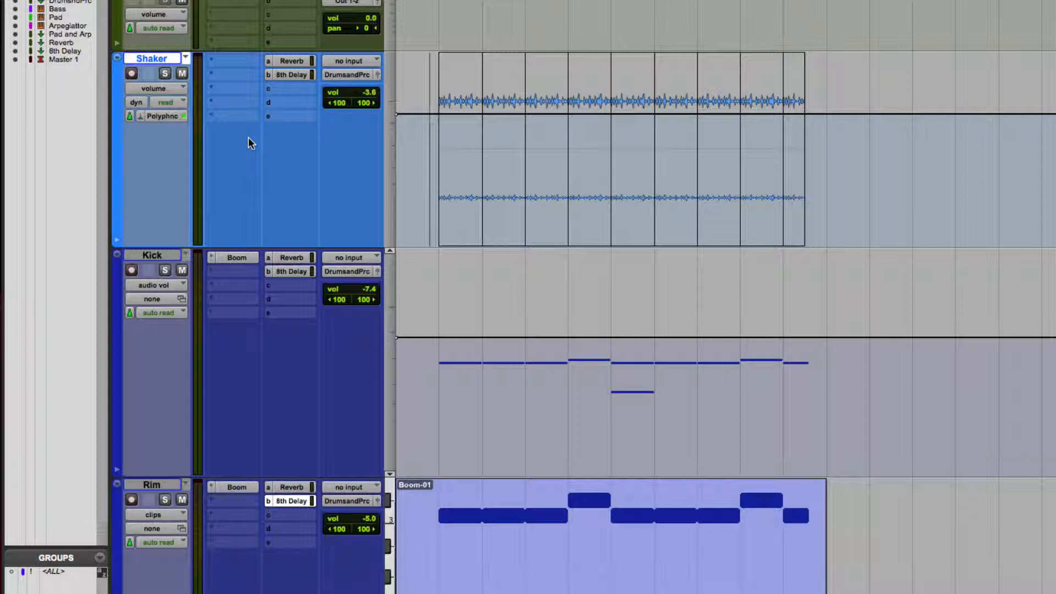
left_click(153, 88)
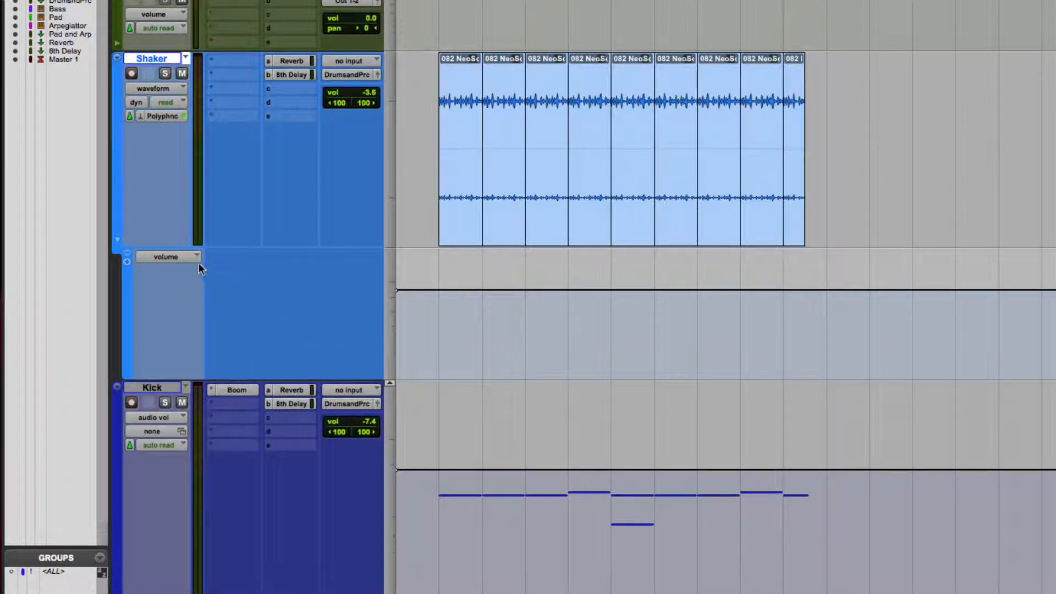
Step: Check the Shaker automation lane's parameter list (mute, pan, sends), keeping volume selected
left_click(165, 257)
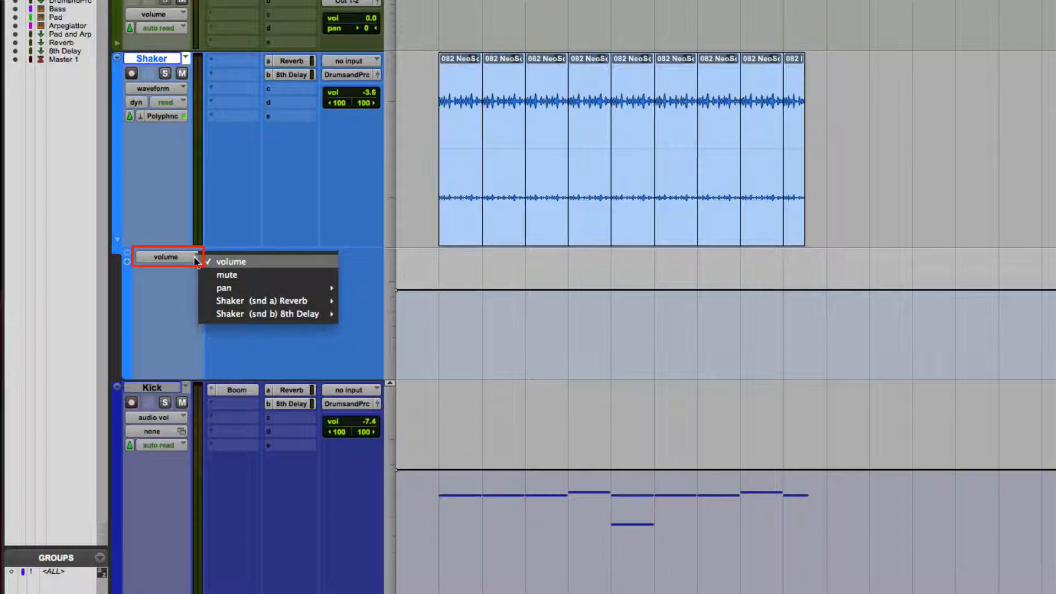
mouse_move(227, 275)
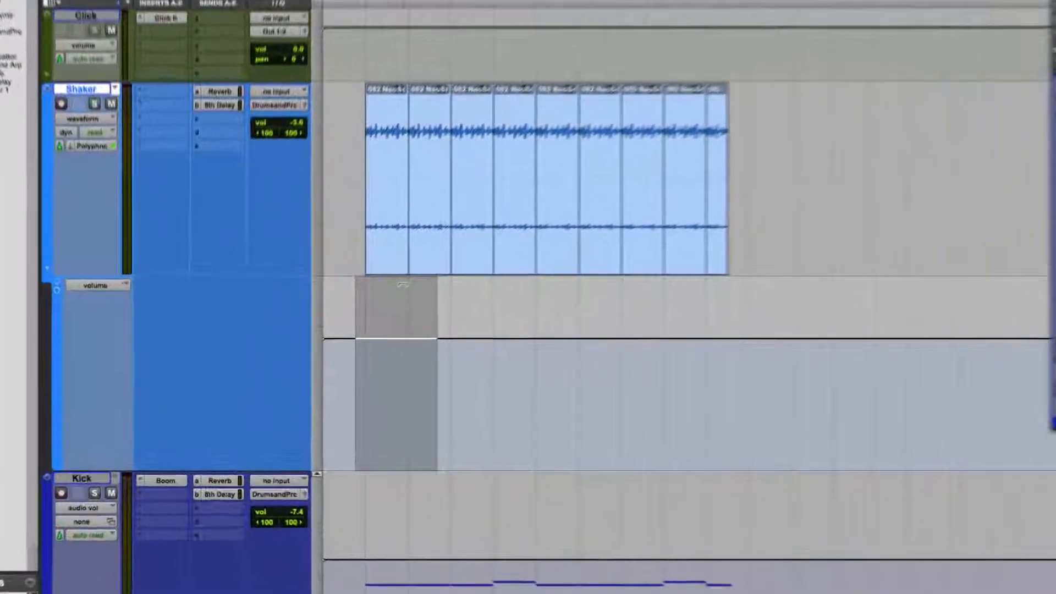
Step: Scroll the Edit window while adding breakpoints to the Shaker volume lane
scroll("down", 3)
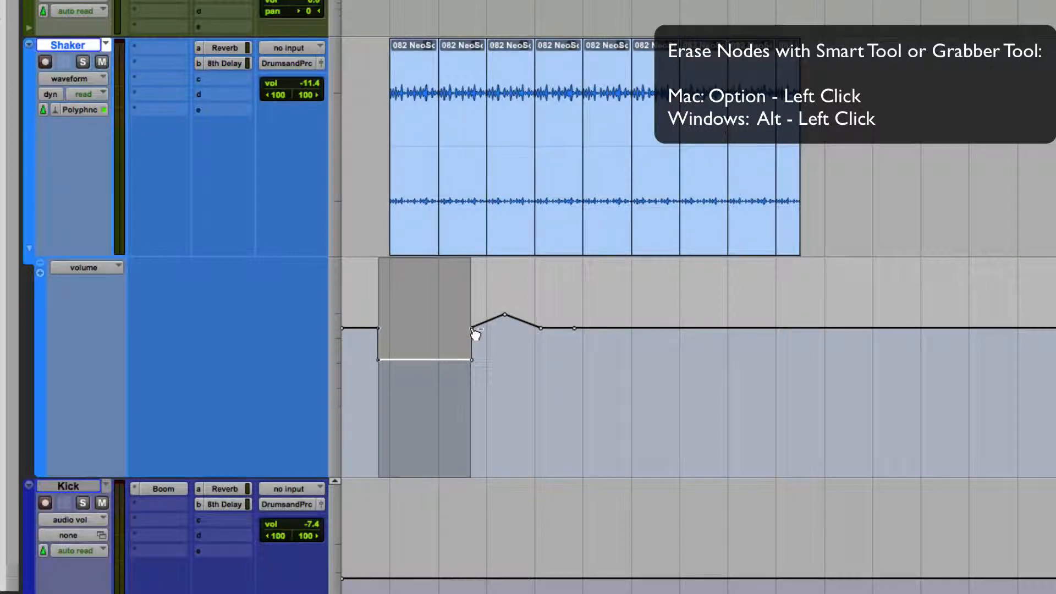
Step: Erase the small bump's breakpoint so the volume dips then ramps back up
left_click(471, 331)
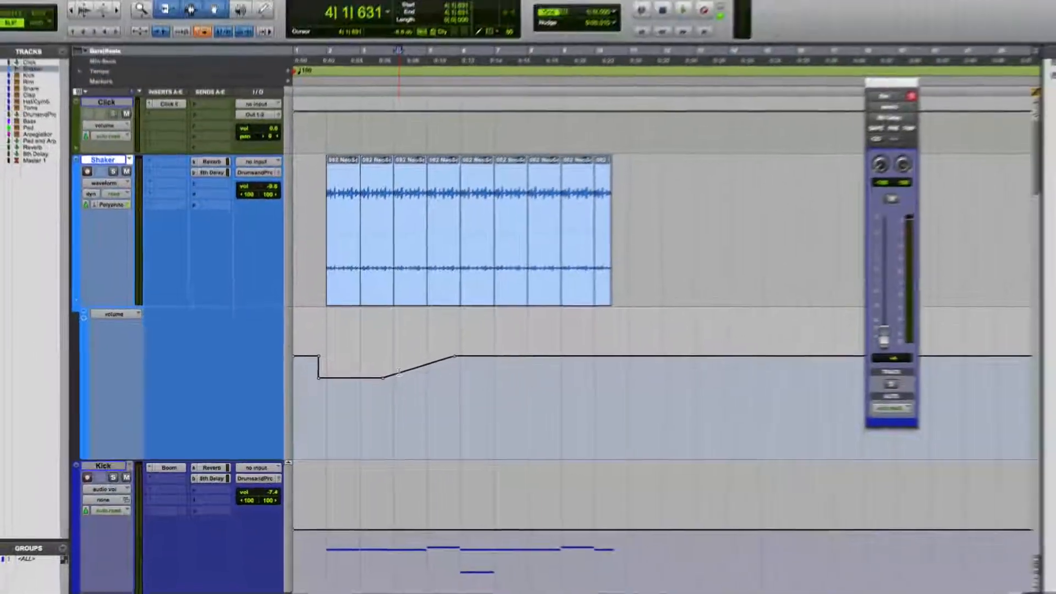
left_click(254, 41)
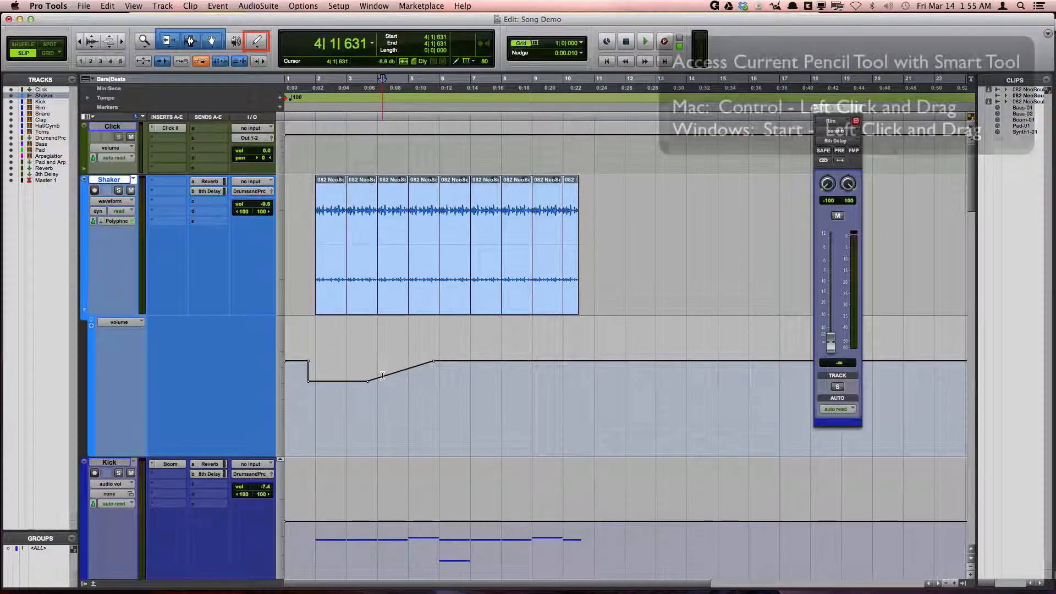
Step: Draw a freehand wavy section with a rounded hump into the Shaker volume curve
left_click(384, 371)
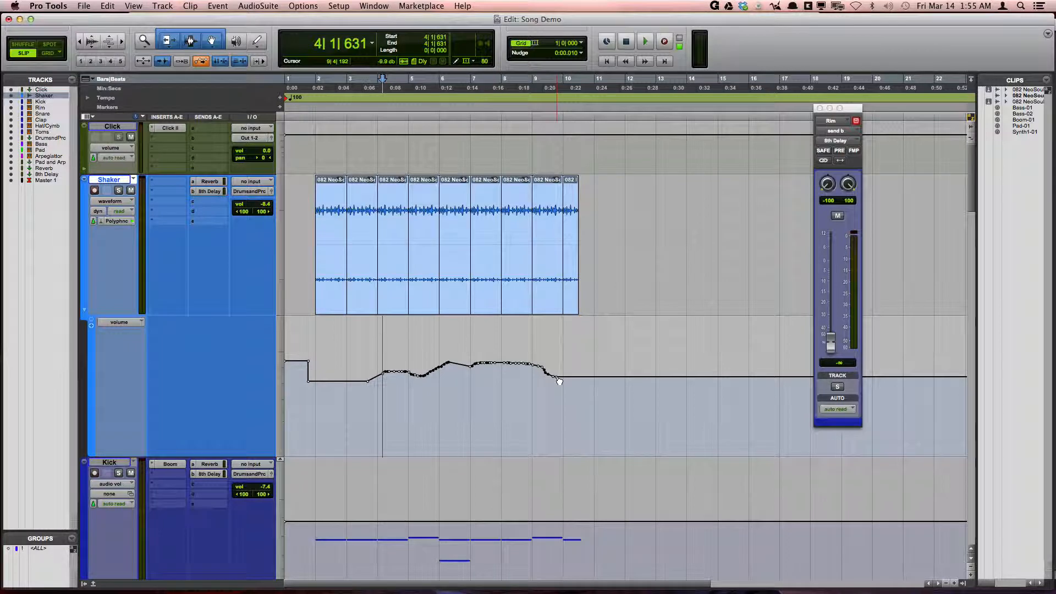
left_click_drag(250, 205, 251, 216)
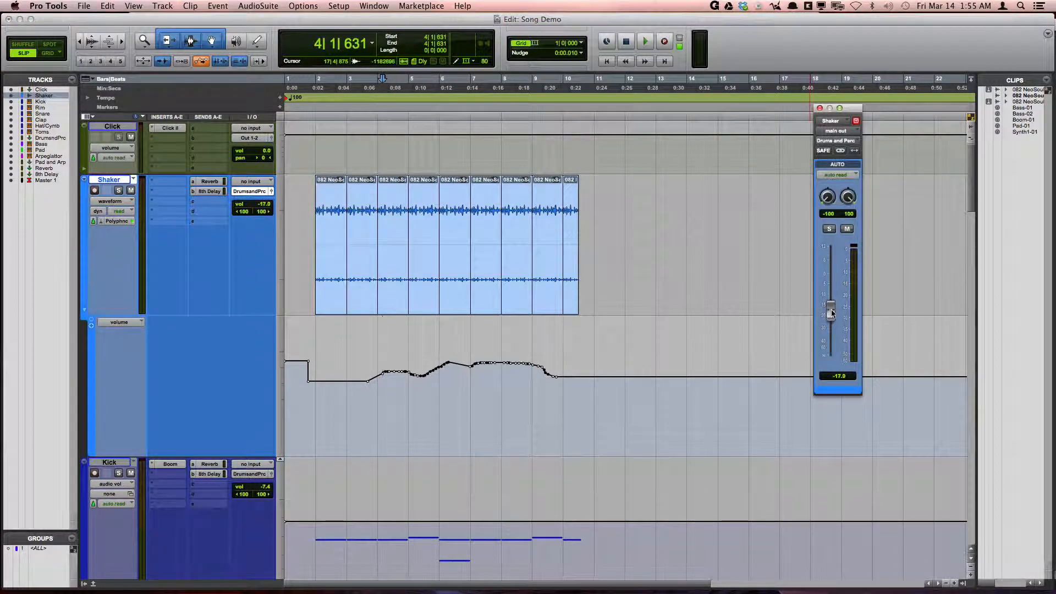
Step: Move the Shaker output fader and audition playback following the drawn automation
left_click_drag(830, 312, 830, 330)
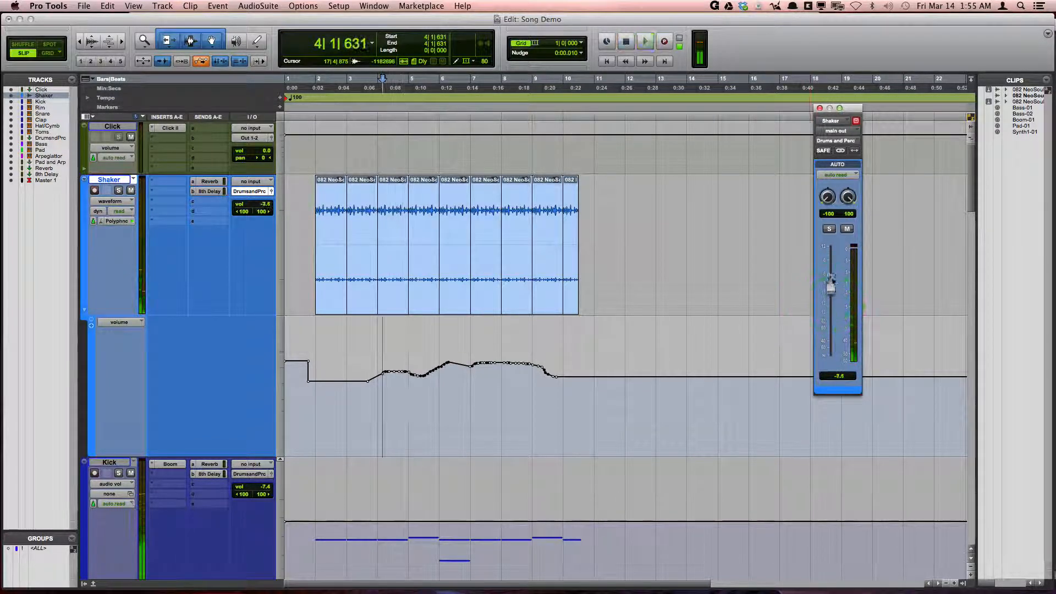
left_click(645, 41)
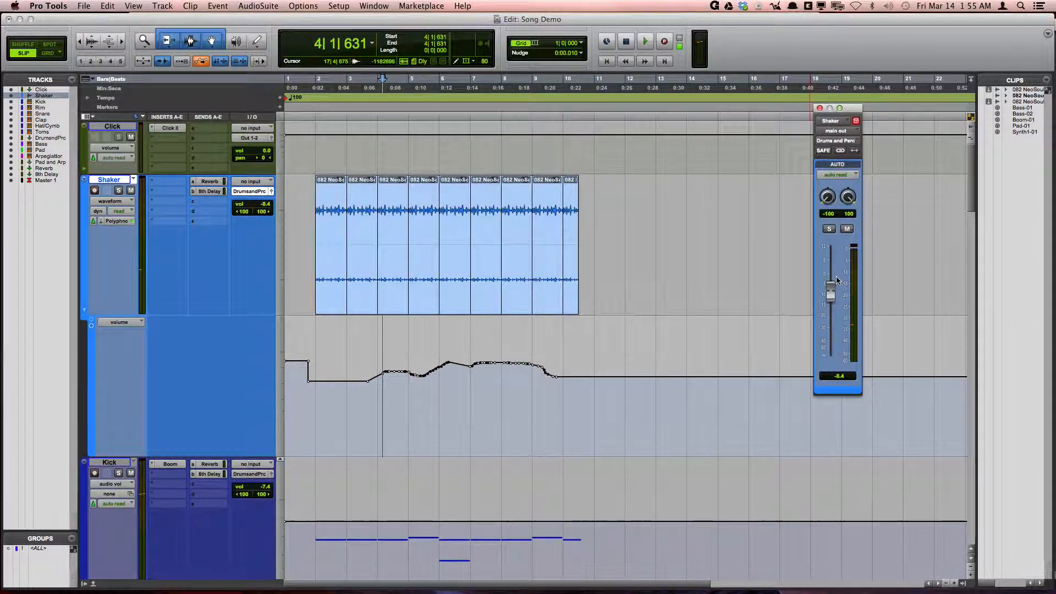
left_click(830, 286)
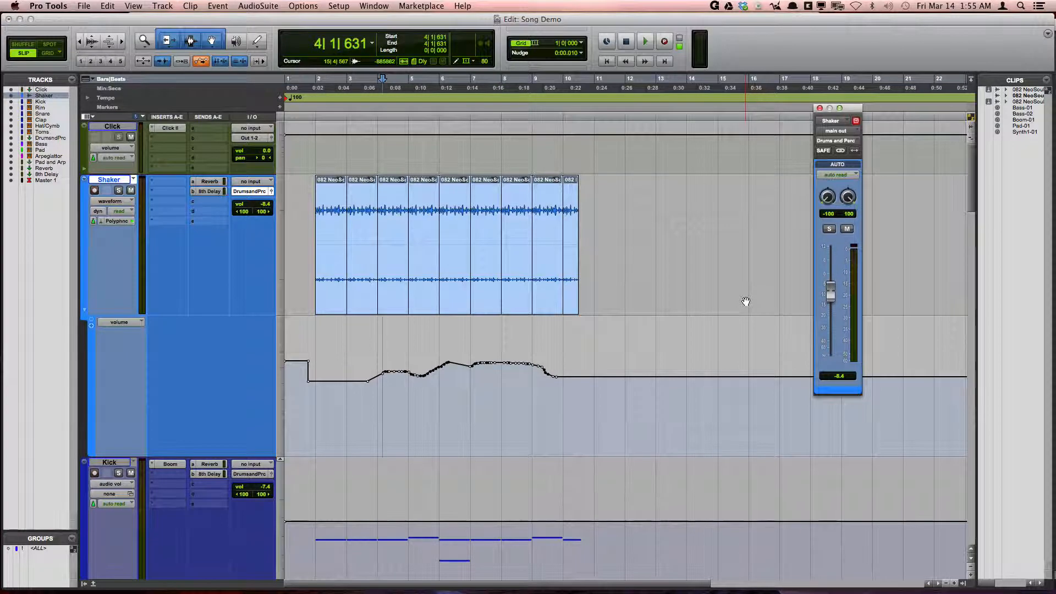
Step: Trim the selected Shaker volume automation down, scaling the curve to a lower level
left_click(745, 301)
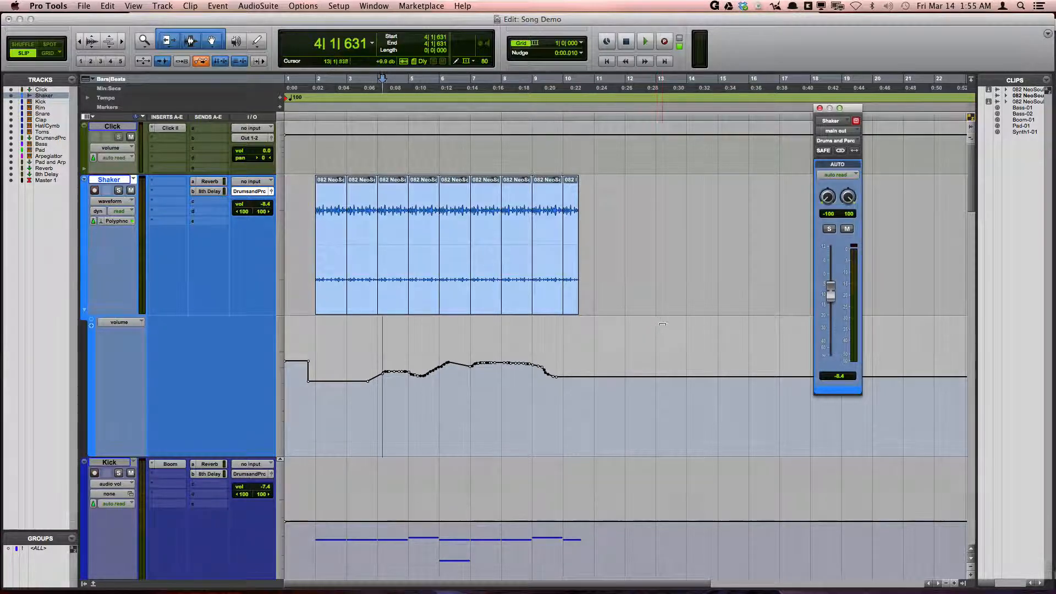
left_click(663, 325)
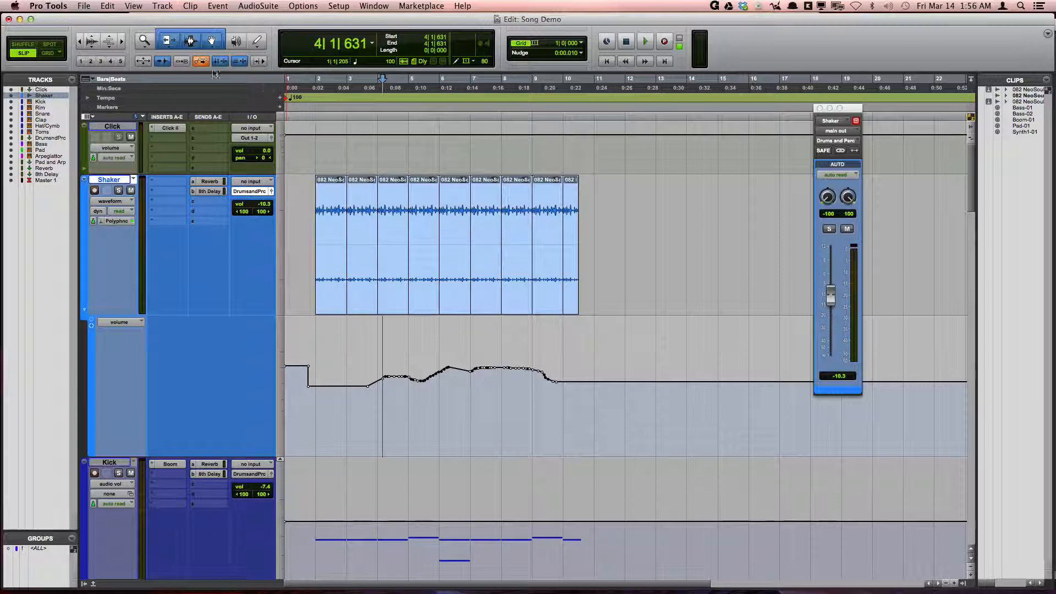
left_click(201, 61)
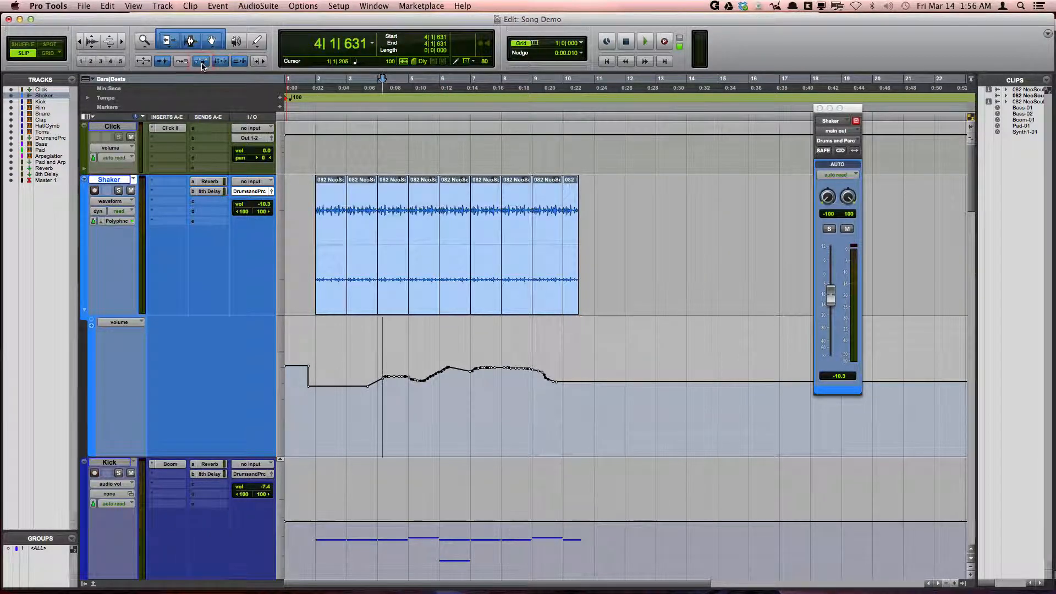
left_click(201, 61)
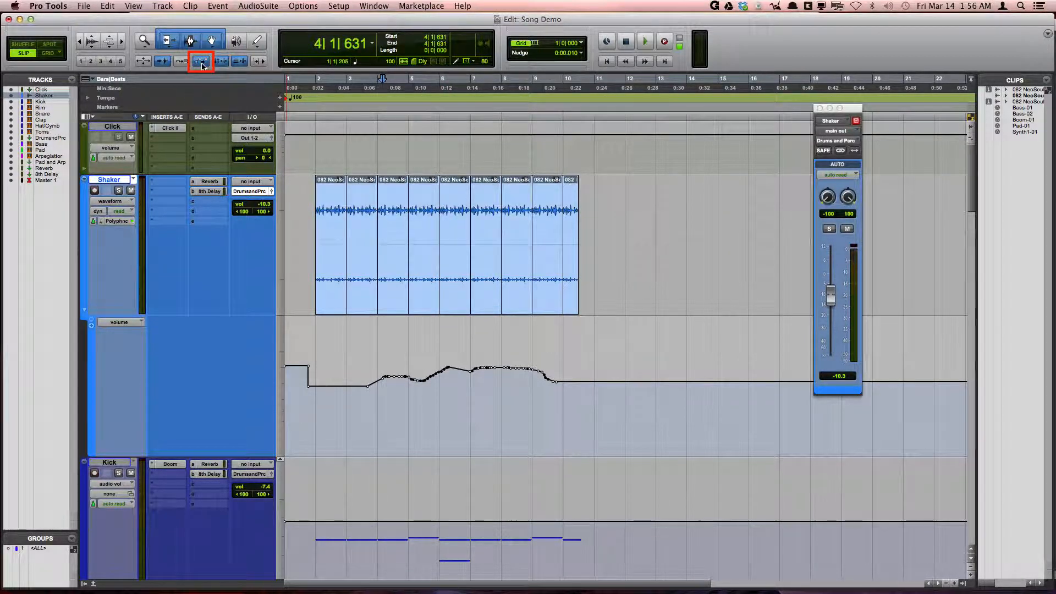